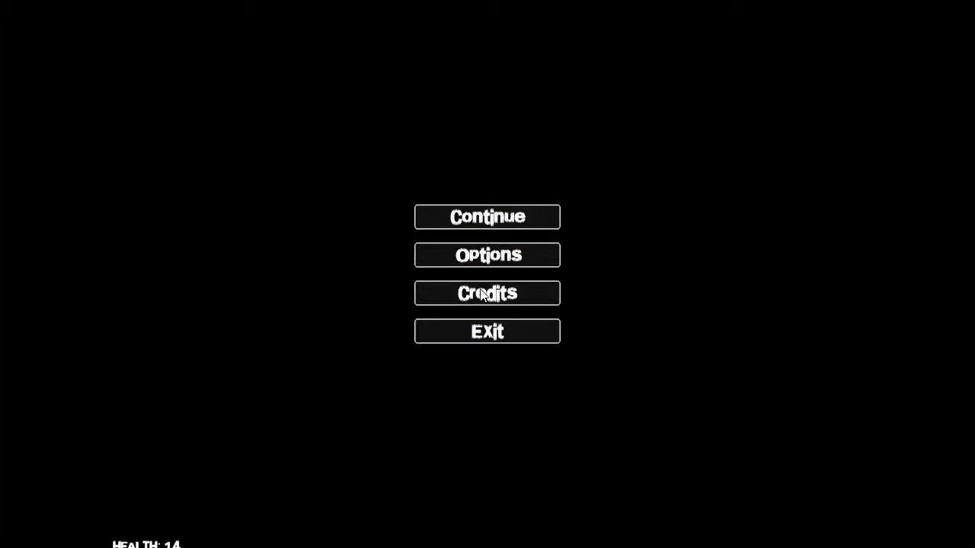
{"action": "mouse_move", "coordinate": [488, 256]}
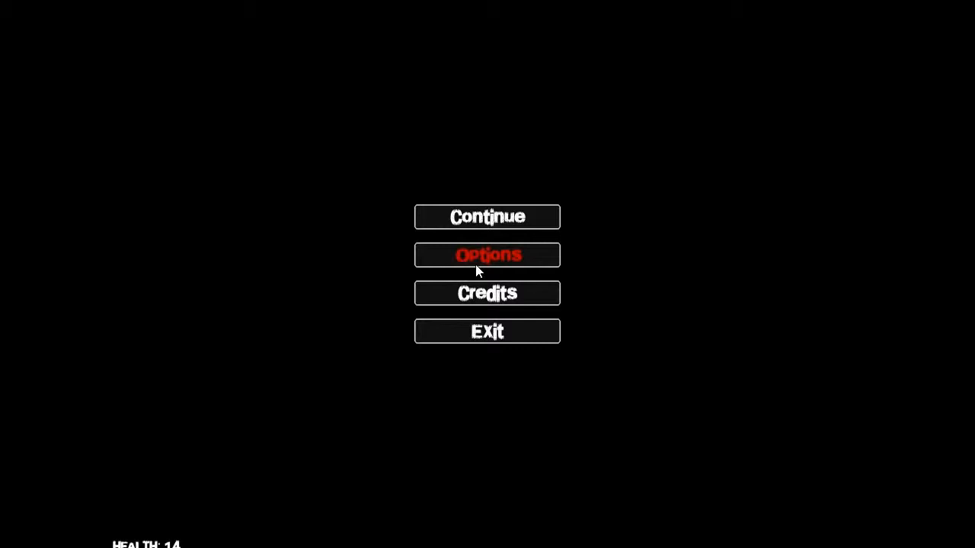
{"action": "mouse_move", "coordinate": [506, 219]}
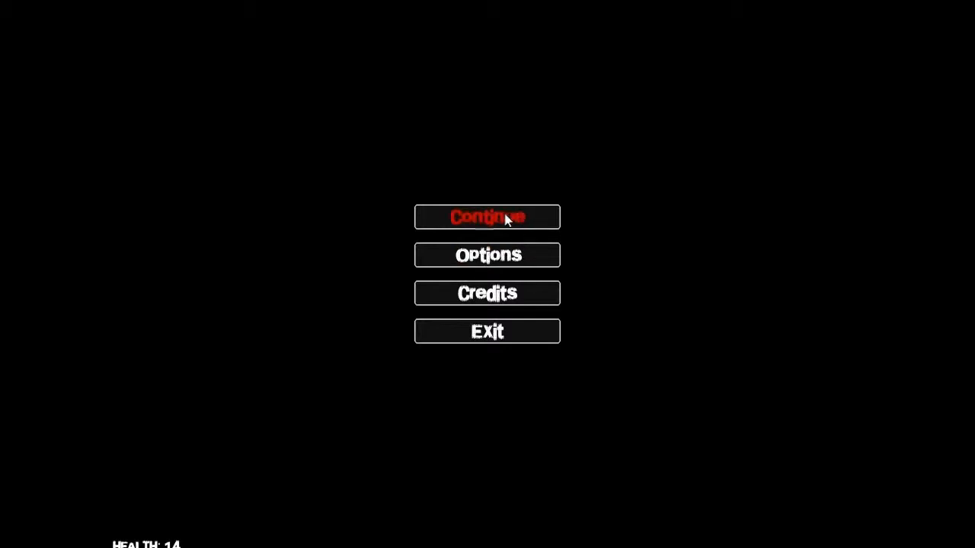
{"action": "mouse_move", "coordinate": [686, 230]}
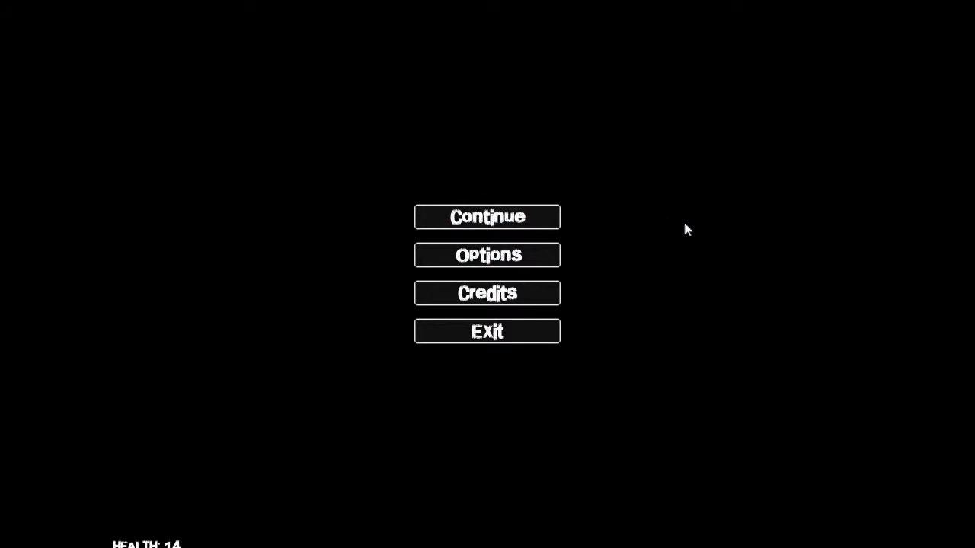
{"action": "mouse_move", "coordinate": [488, 217]}
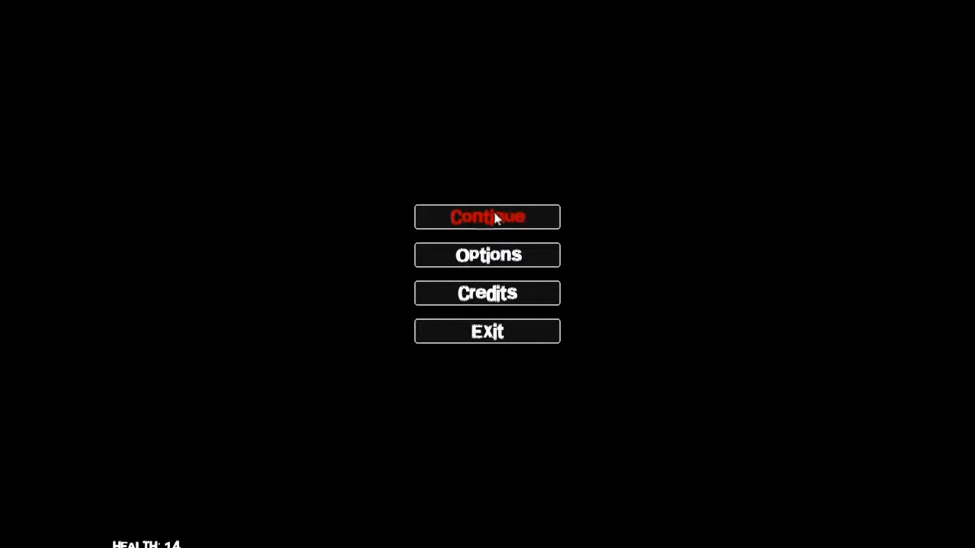
- Review audio volume and graphics quality (Medium) in Options, then return to the game
{"action": "left_click", "coordinate": [488, 217]}
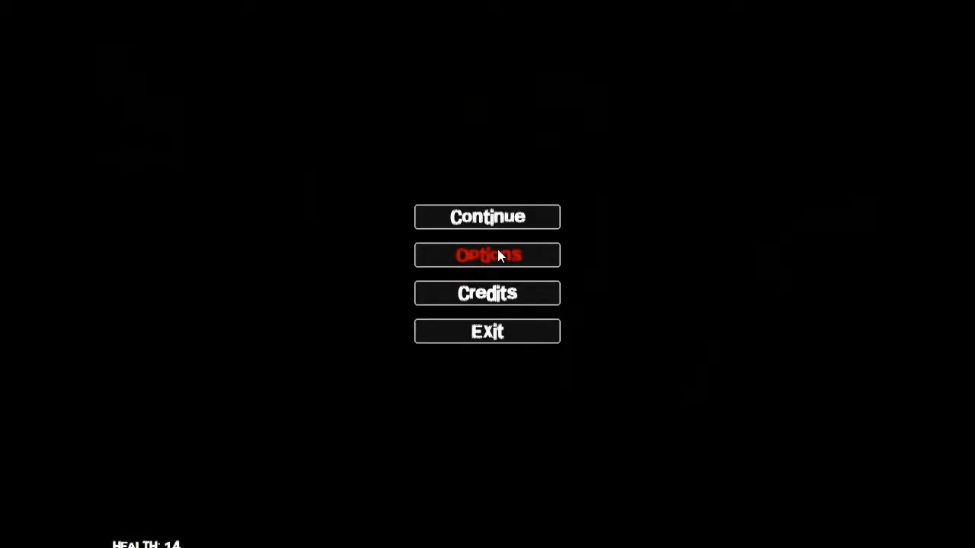
{"action": "left_click", "coordinate": [487, 256]}
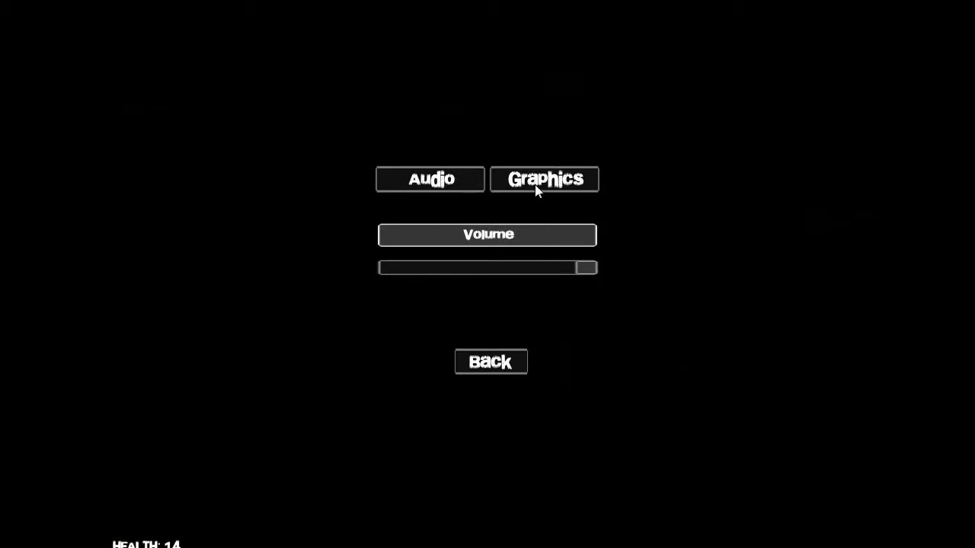
{"action": "left_click", "coordinate": [544, 180]}
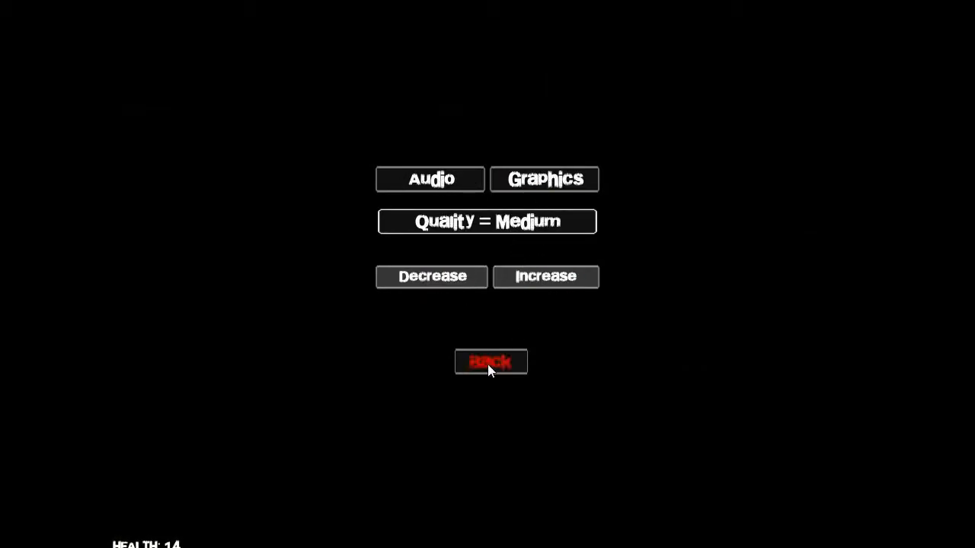
{"action": "left_click", "coordinate": [490, 363]}
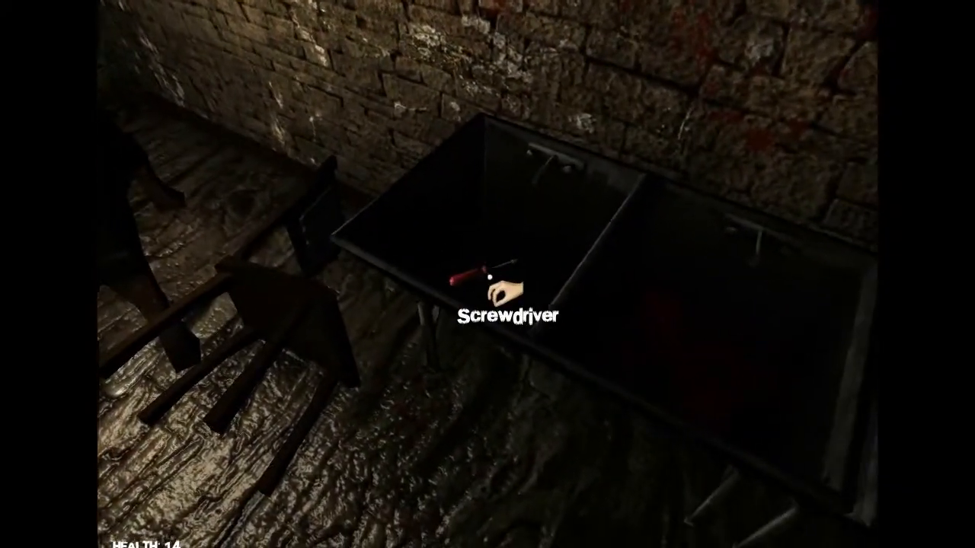
- Pick up the screwdriver from the metal tub in the cellar
{"action": "left_click", "coordinate": [488, 290]}
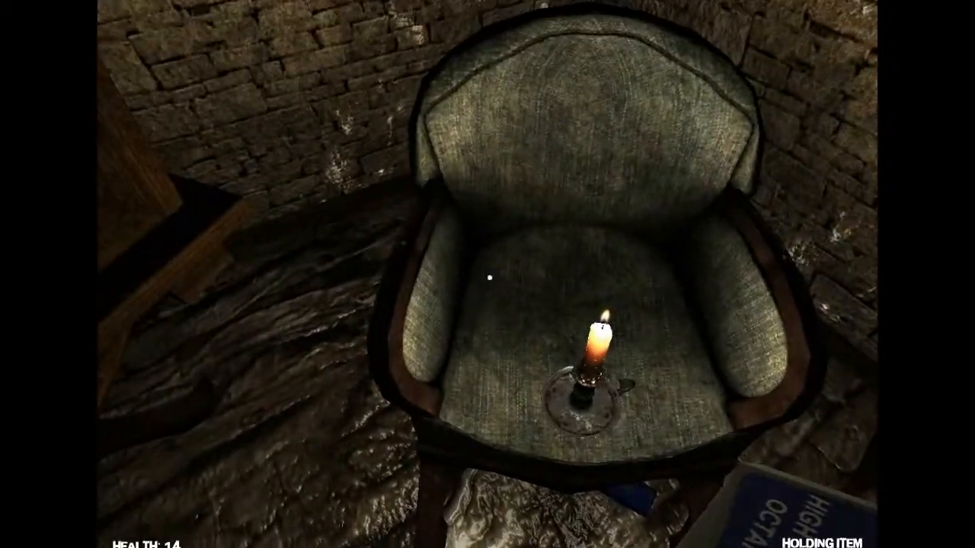
{"action": "mouse_move", "coordinate": [488, 274]}
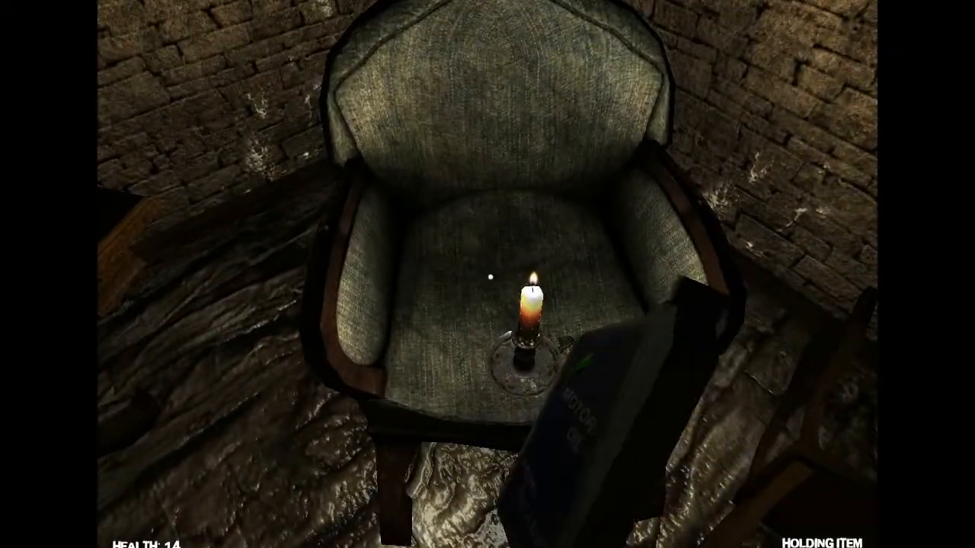
{"action": "mouse_move", "coordinate": [487, 274]}
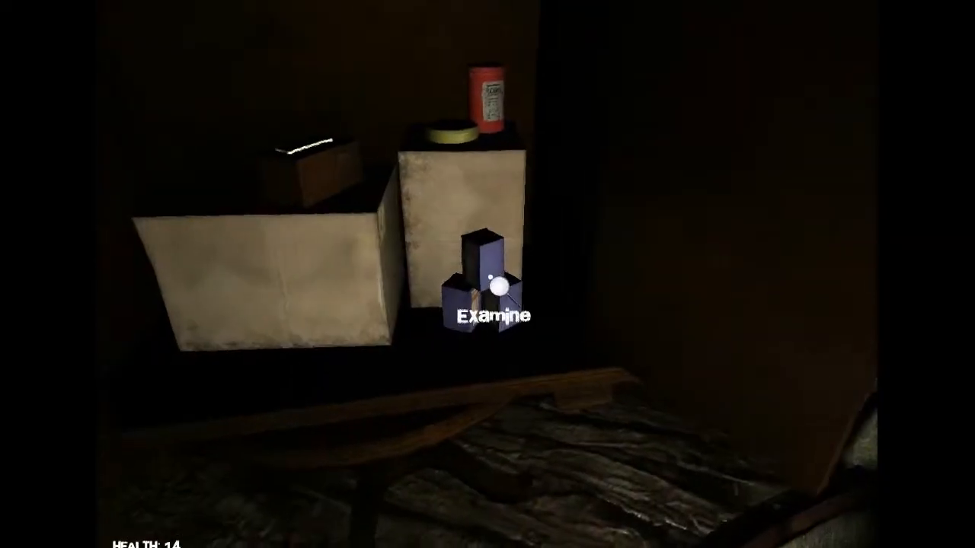
- Examine the blue boxes, collect the bobby pin, and carry the red canister
{"action": "left_click", "coordinate": [494, 289]}
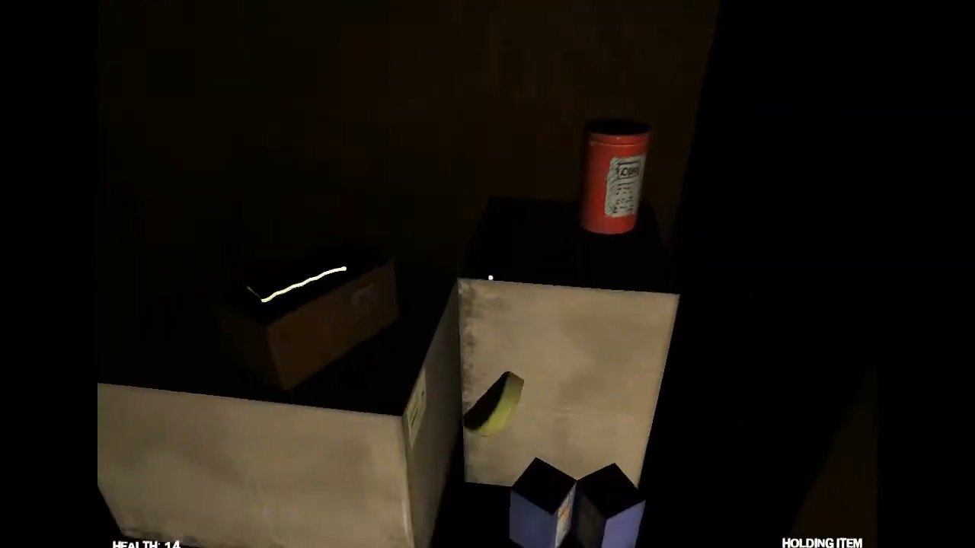
{"action": "mouse_move", "coordinate": [488, 274]}
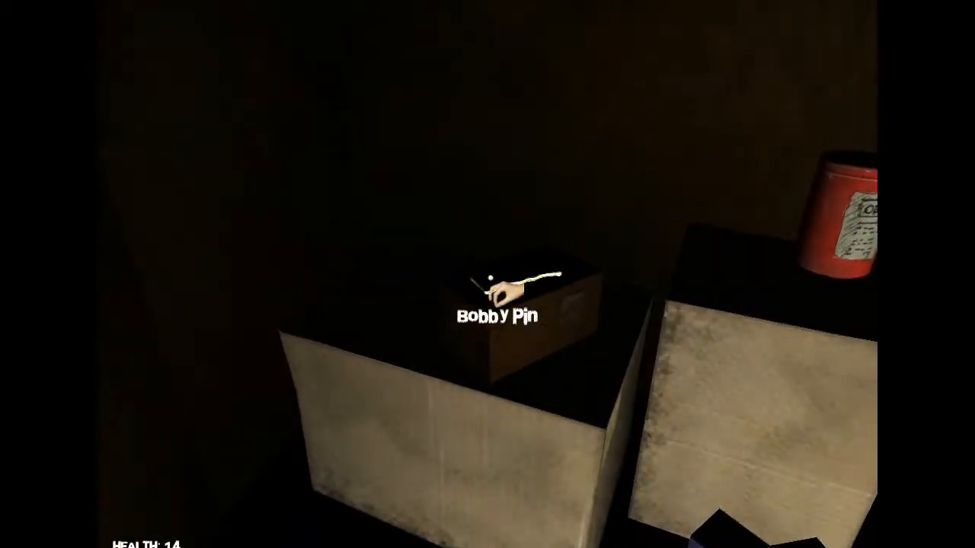
{"action": "left_click", "coordinate": [495, 297]}
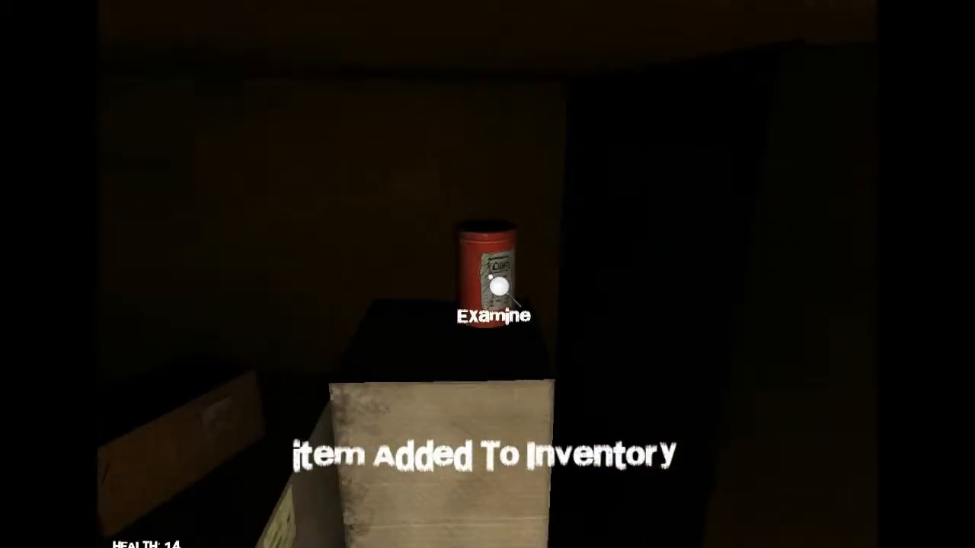
{"action": "left_click", "coordinate": [487, 266]}
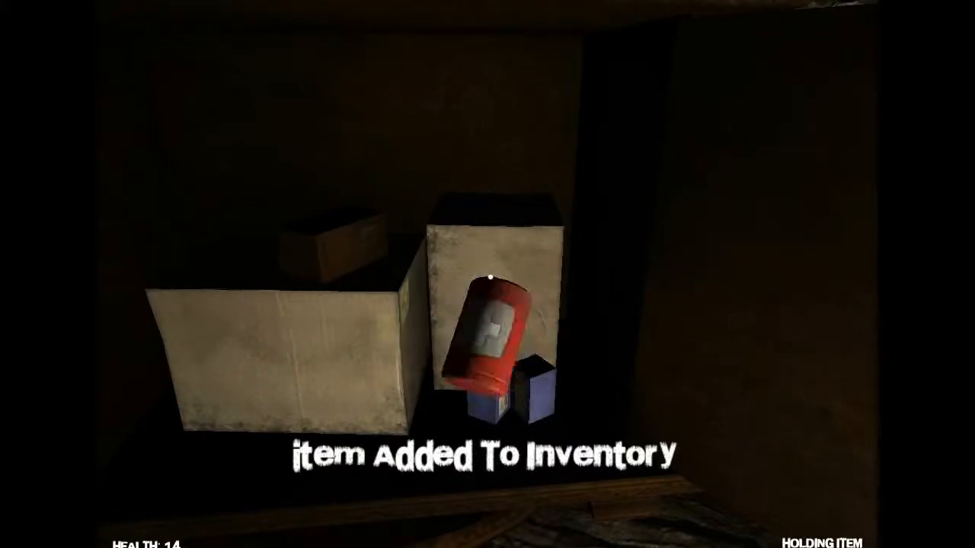
{"action": "left_click", "coordinate": [487, 335]}
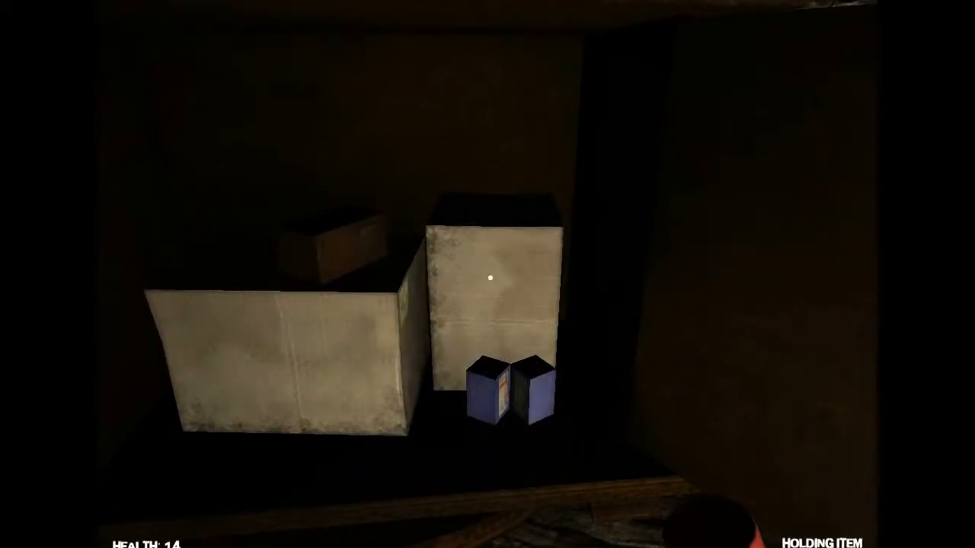
{"action": "mouse_move", "coordinate": [488, 274]}
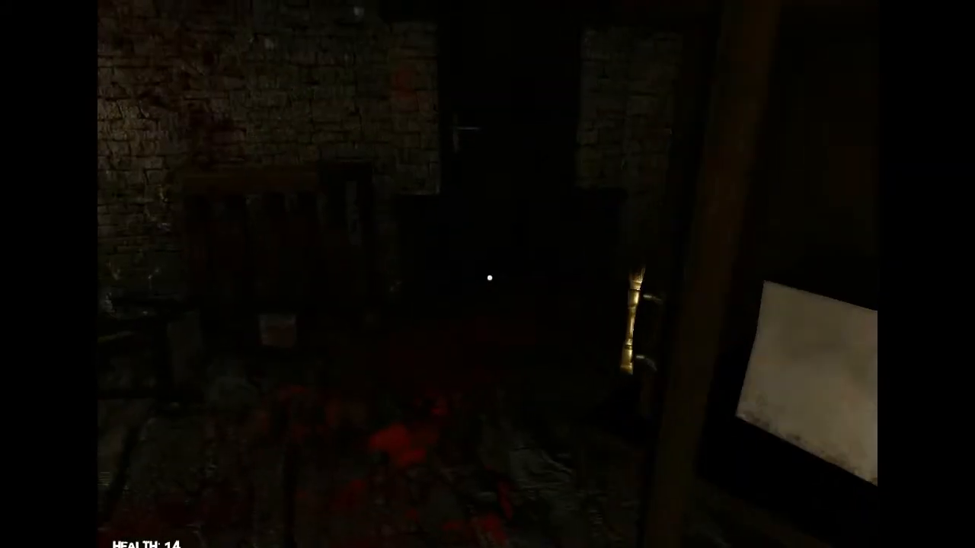
{"action": "mouse_move", "coordinate": [490, 280]}
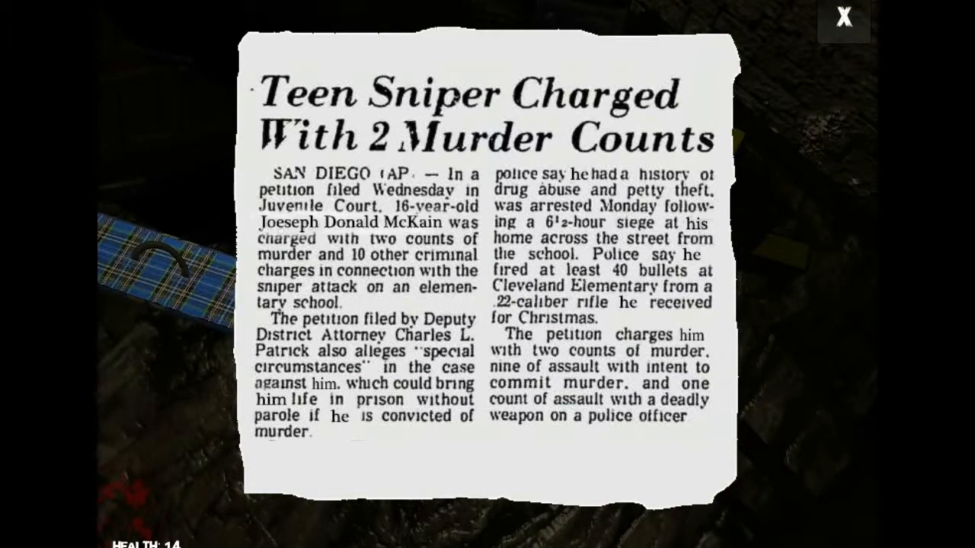
- Close the teen sniper newspaper clipping after reading it
{"action": "left_click", "coordinate": [844, 16]}
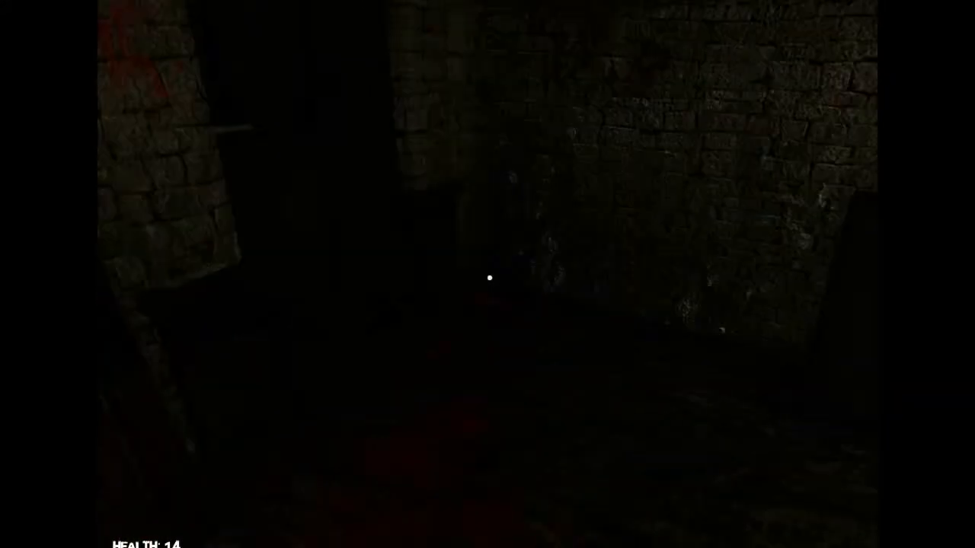
{"action": "mouse_move", "coordinate": [488, 274]}
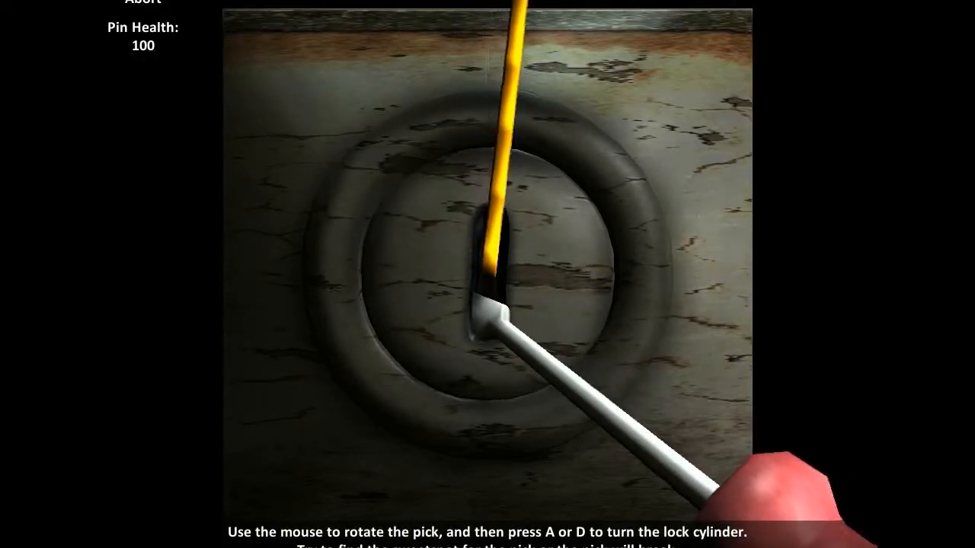
- Turn the lock cylinder twice with the bobby pin as its health drops to 20
{"action": "key", "text": "d"}
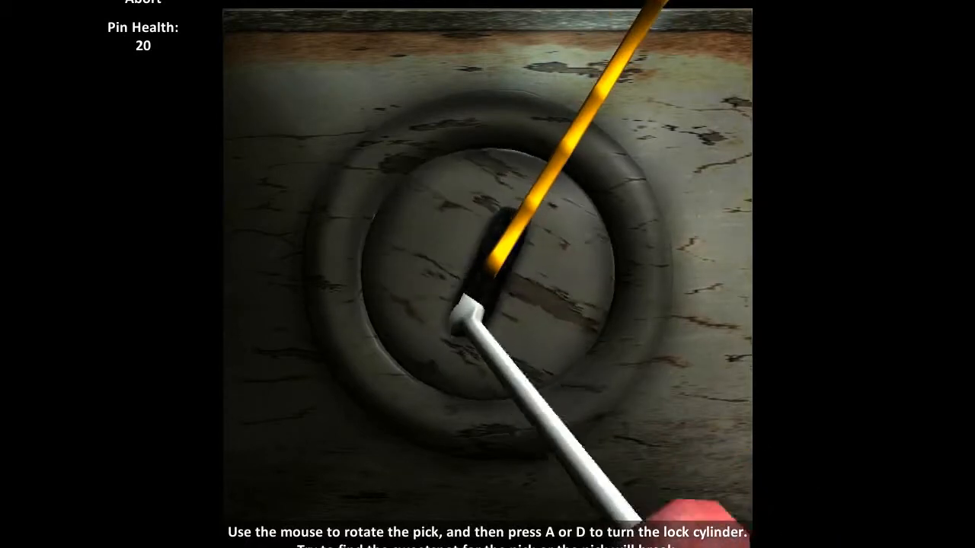
{"action": "key", "text": "d"}
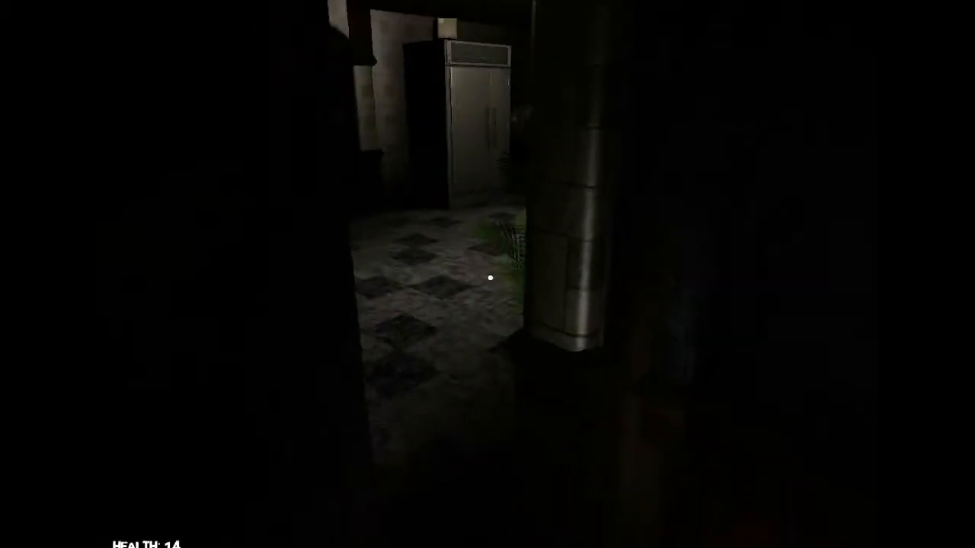
{"action": "mouse_move", "coordinate": [488, 274]}
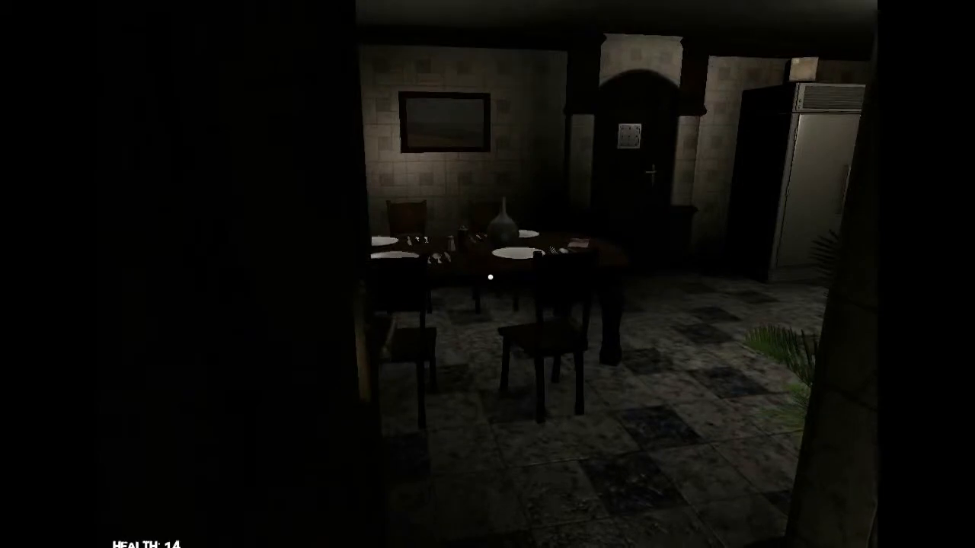
{"action": "mouse_move", "coordinate": [488, 274]}
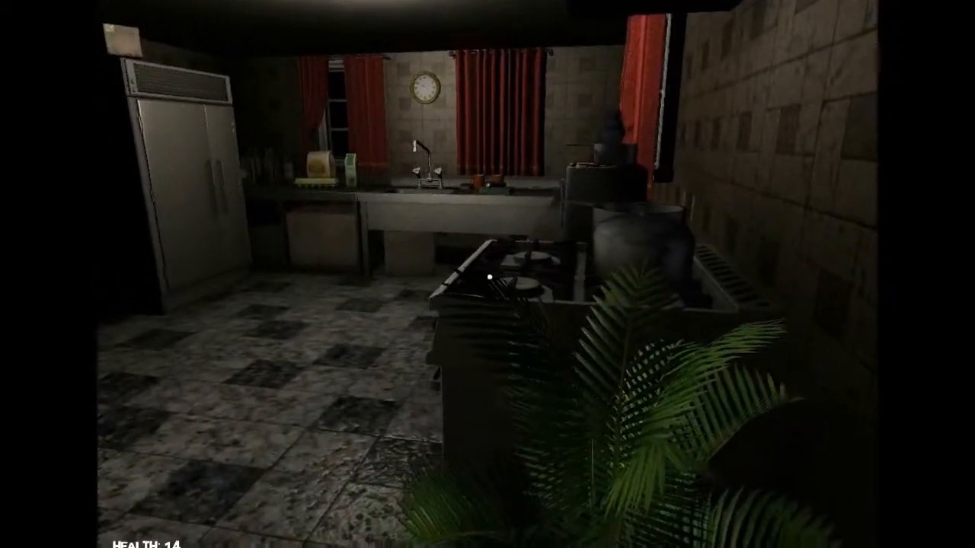
{"action": "mouse_move", "coordinate": [488, 274]}
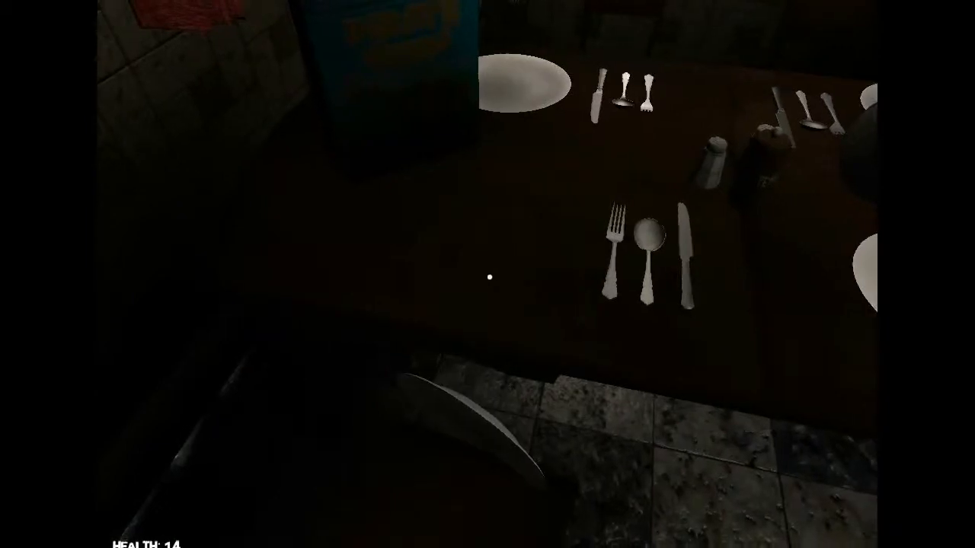
{"action": "mouse_move", "coordinate": [487, 274]}
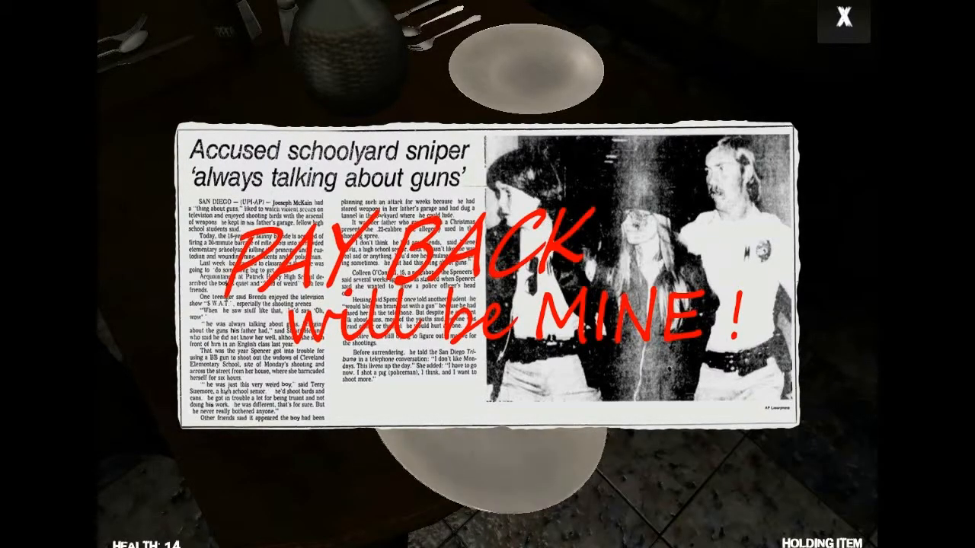
- Close the 'PAY BACK will be MINE' sniper clipping at the dining table
{"action": "left_click", "coordinate": [841, 18]}
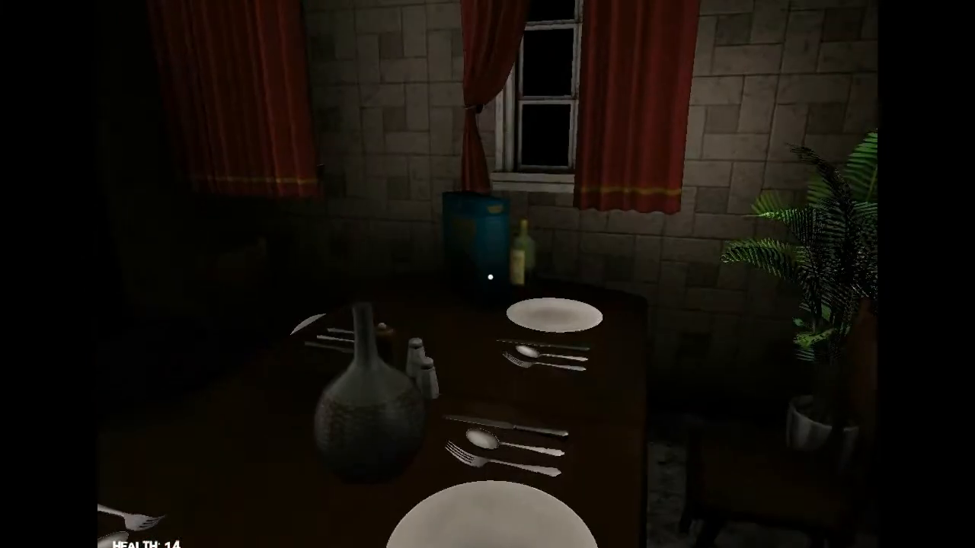
{"action": "mouse_move", "coordinate": [488, 274]}
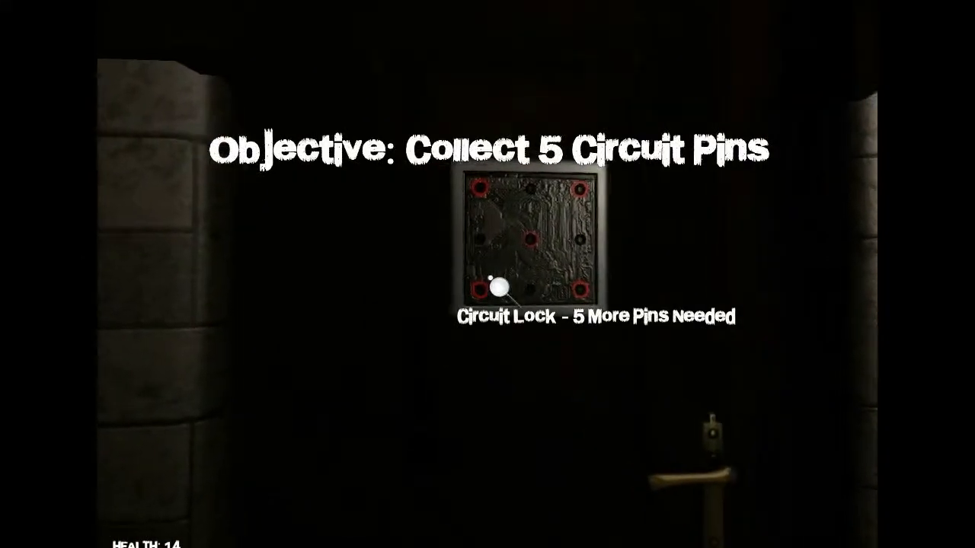
{"action": "mouse_move", "coordinate": [487, 274]}
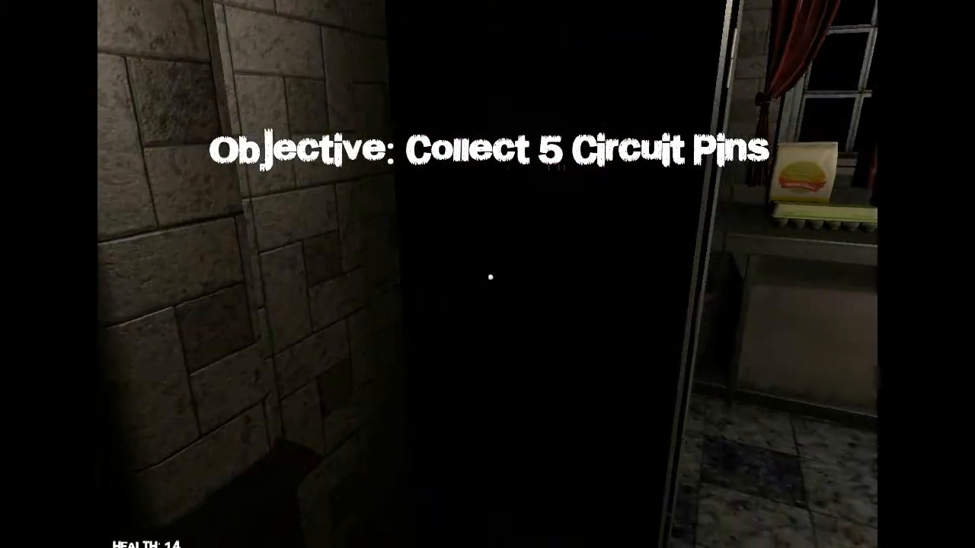
{"action": "mouse_move", "coordinate": [488, 274]}
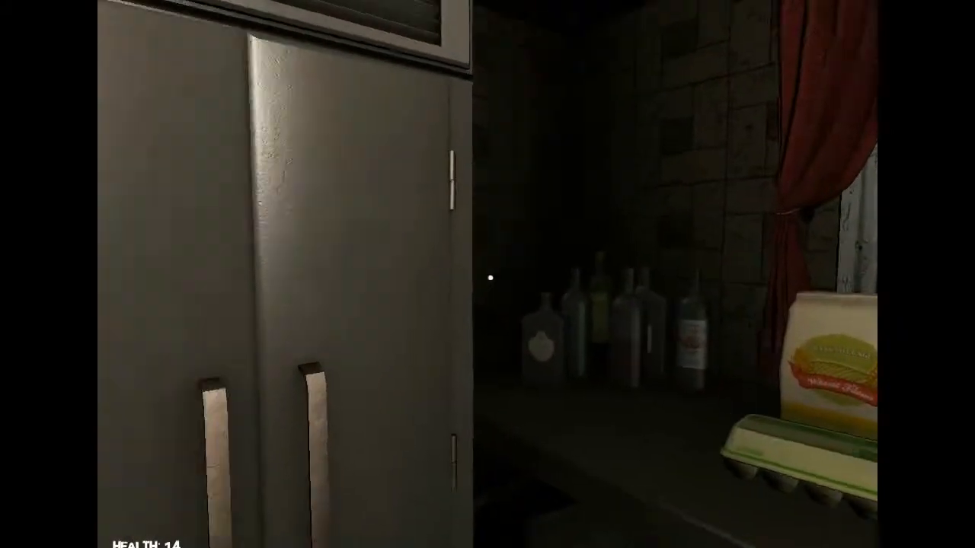
{"action": "mouse_move", "coordinate": [488, 275]}
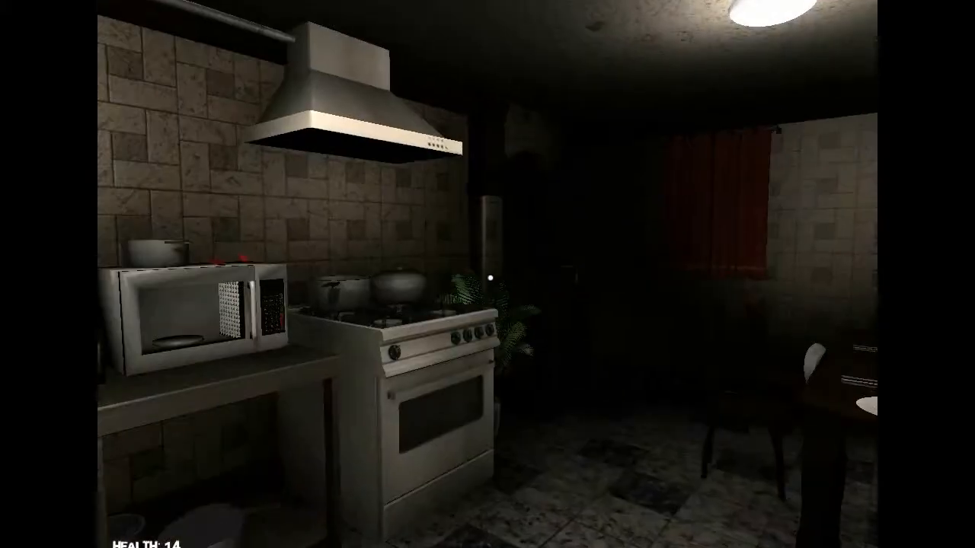
{"action": "mouse_move", "coordinate": [488, 274]}
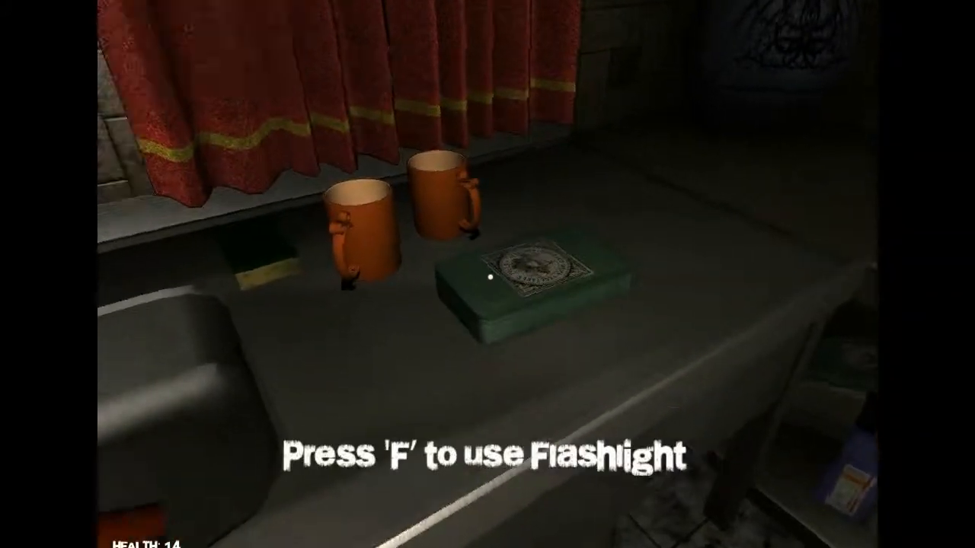
{"action": "mouse_move", "coordinate": [487, 275]}
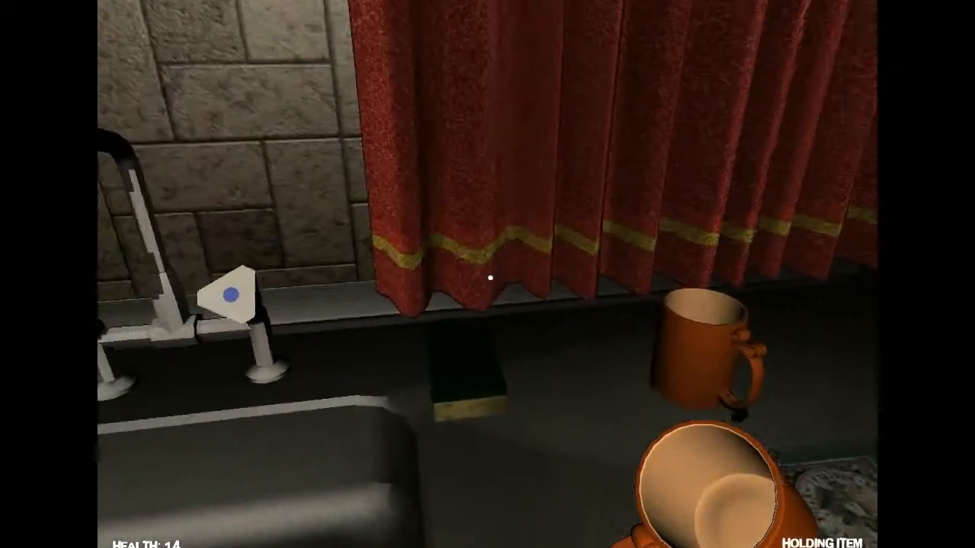
{"action": "mouse_move", "coordinate": [487, 274]}
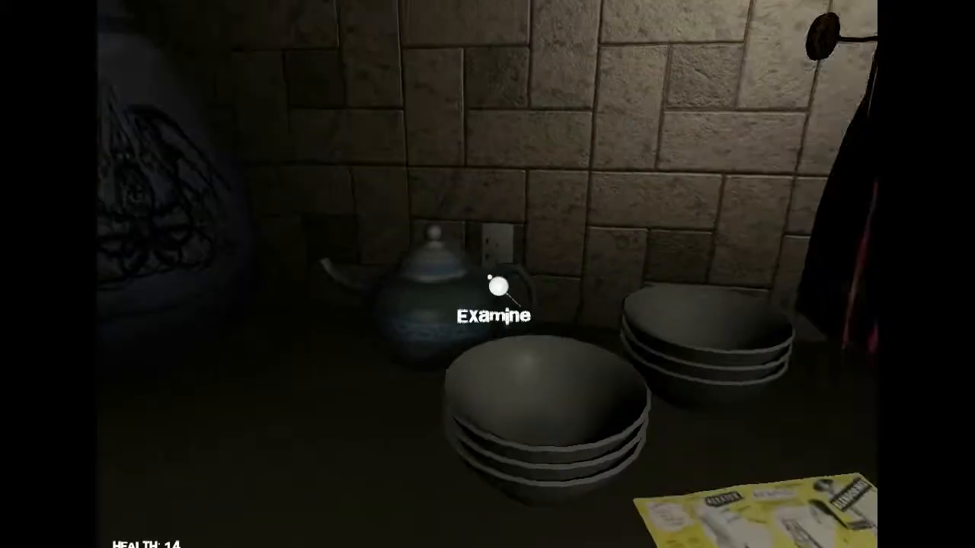
- Examine the teapot on the kitchen counter
{"action": "left_click", "coordinate": [495, 286]}
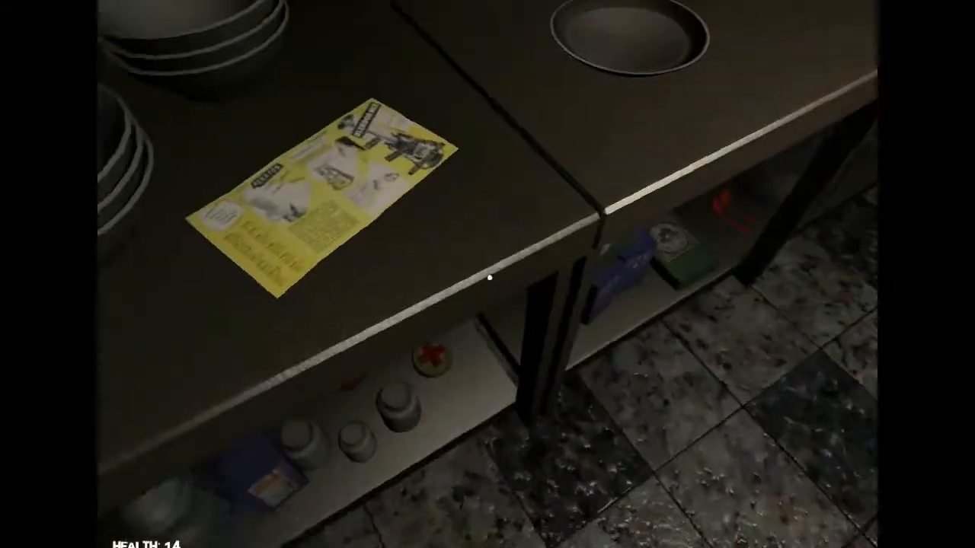
{"action": "mouse_move", "coordinate": [491, 280]}
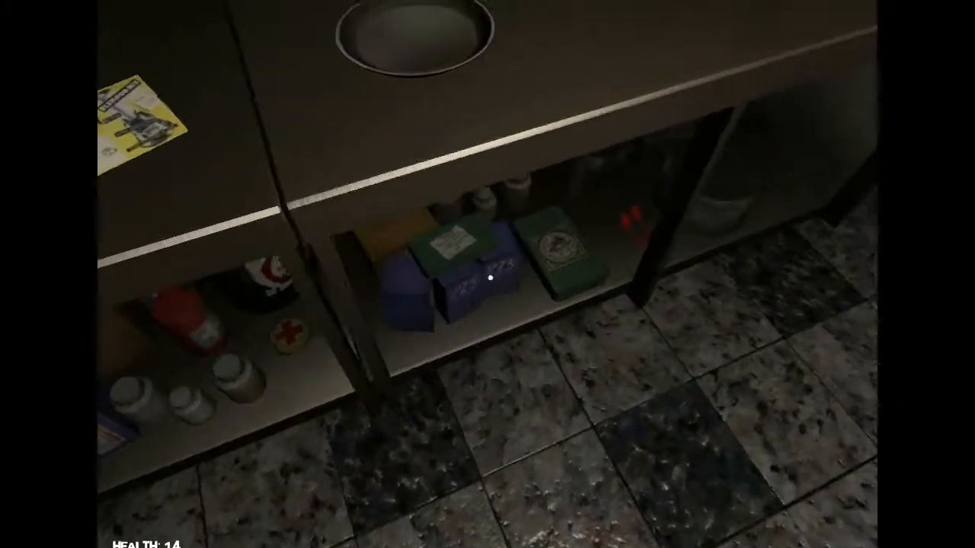
{"action": "mouse_move", "coordinate": [487, 275]}
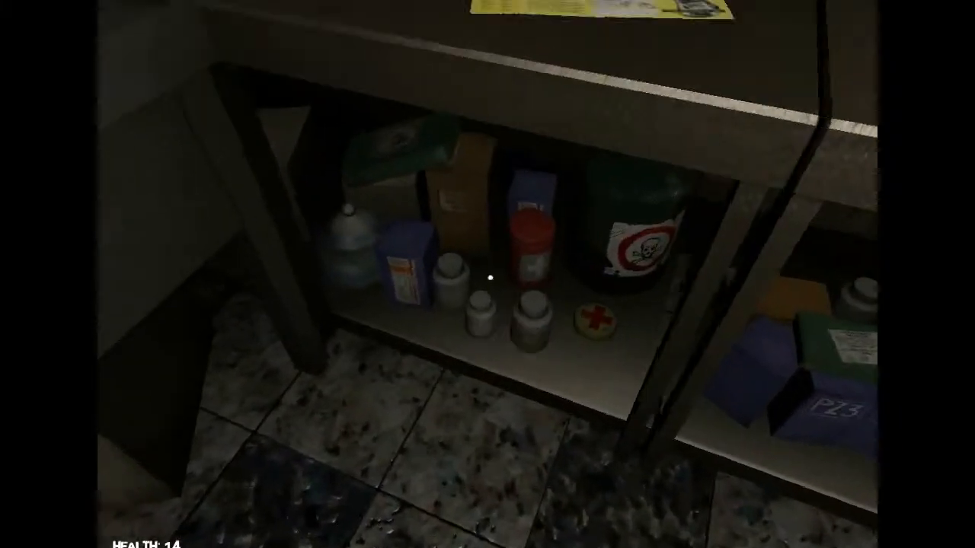
{"action": "mouse_move", "coordinate": [487, 274]}
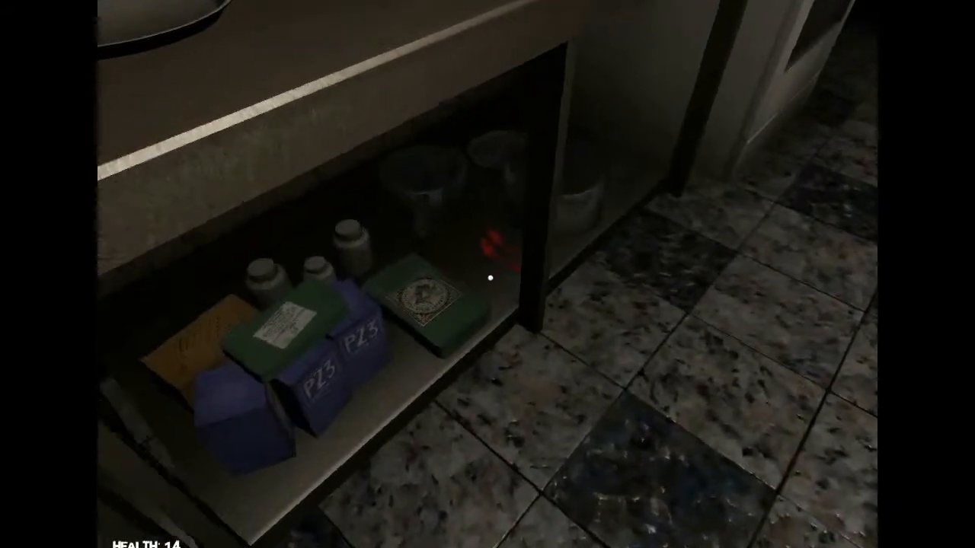
{"action": "mouse_move", "coordinate": [487, 274]}
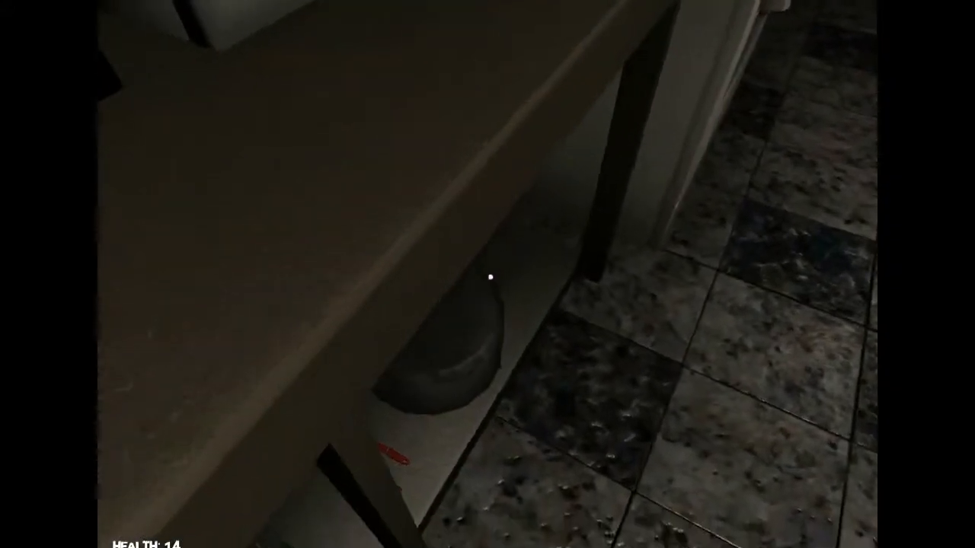
{"action": "mouse_move", "coordinate": [491, 290]}
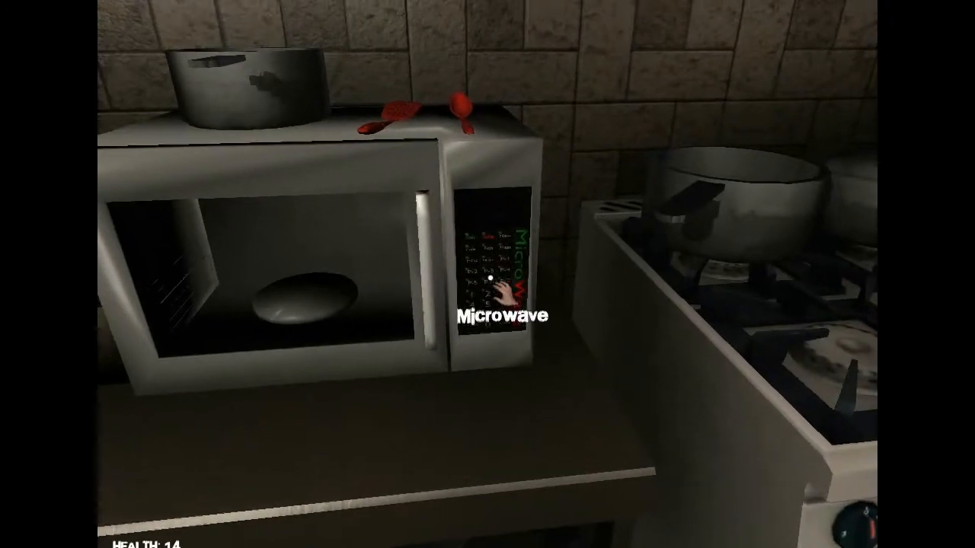
{"action": "mouse_move", "coordinate": [488, 274]}
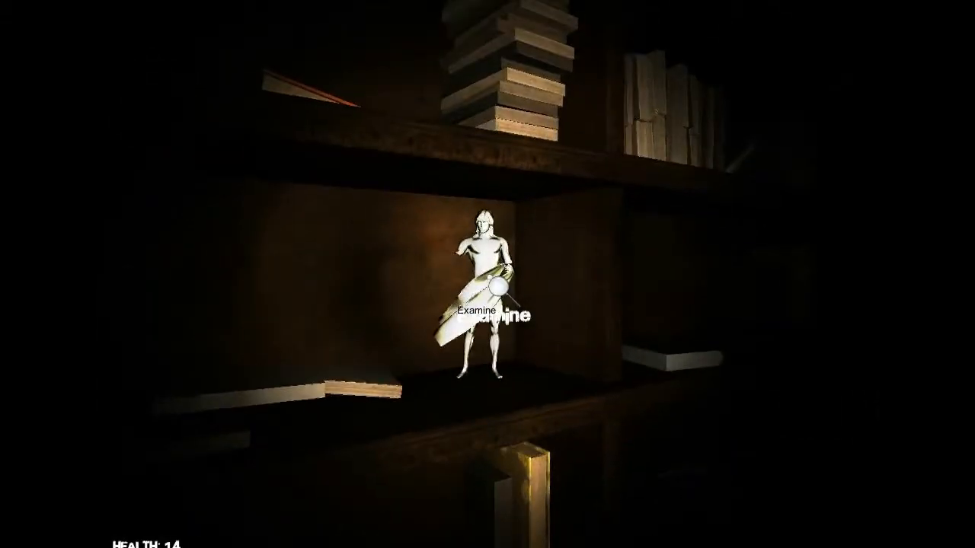
- Take the knight statue, open the cabinet below and grab the box of bullets
{"action": "left_click", "coordinate": [488, 297]}
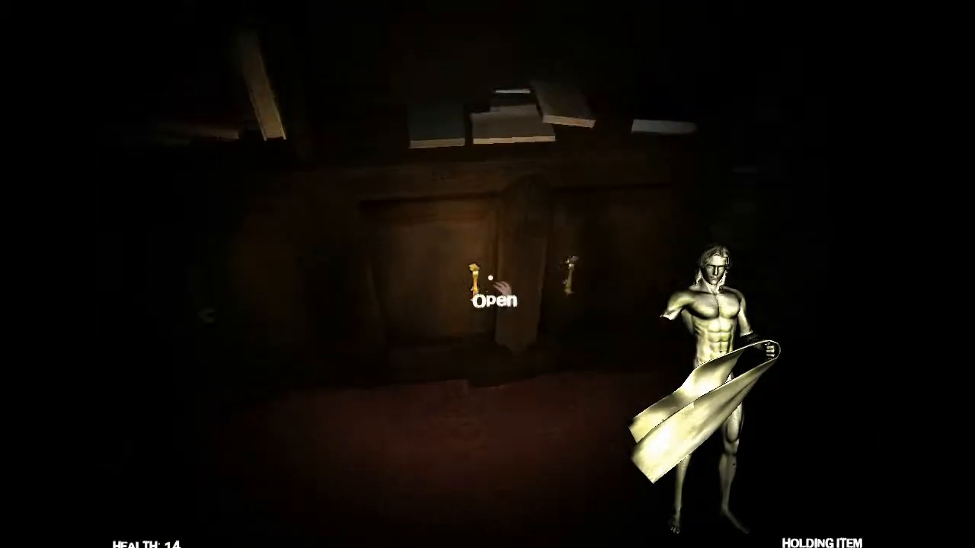
{"action": "left_click", "coordinate": [488, 297]}
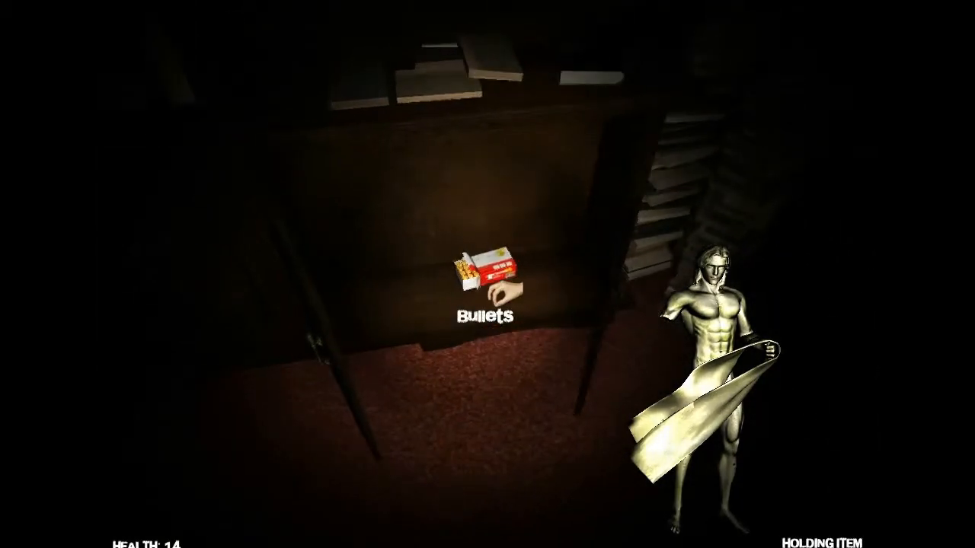
{"action": "left_click", "coordinate": [485, 282]}
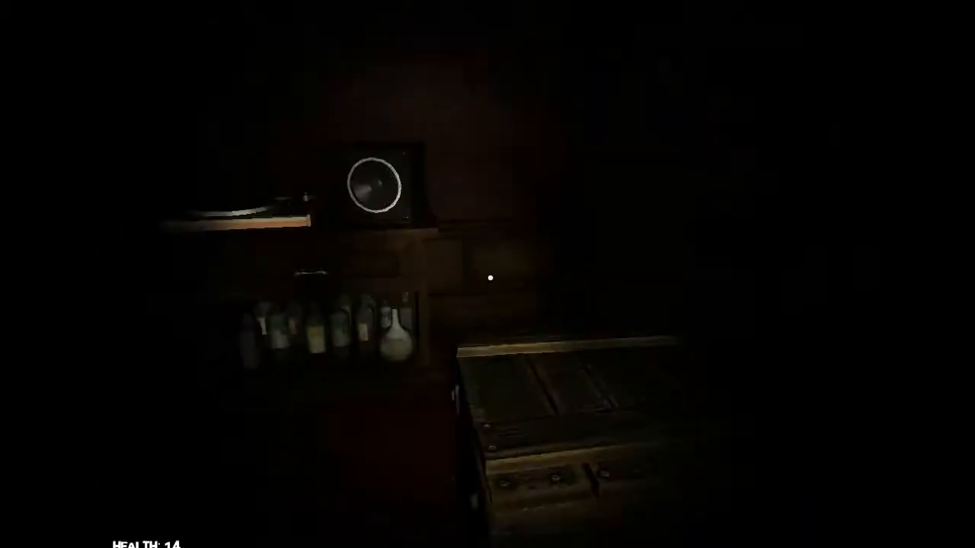
- Enter the dining room and examine the small item on the table
{"action": "left_click", "coordinate": [491, 278]}
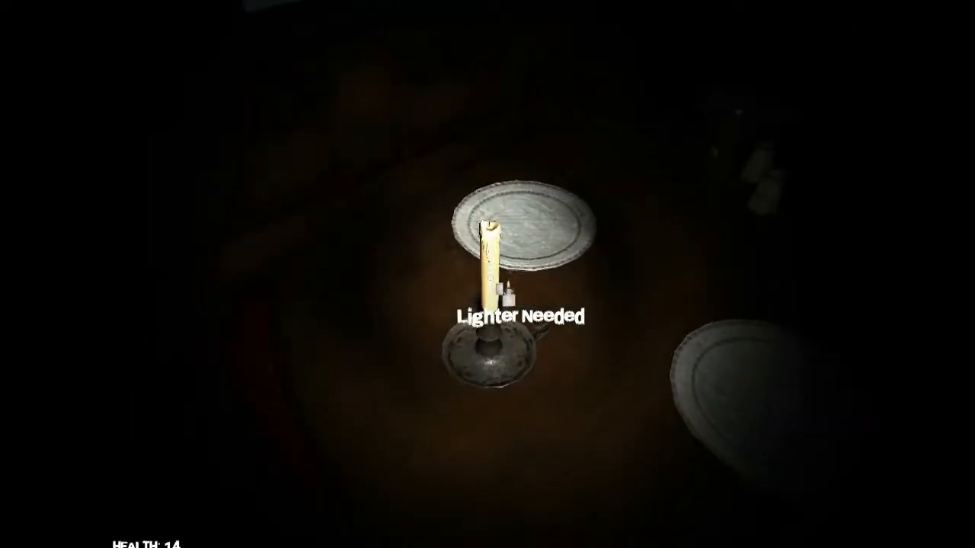
{"action": "mouse_move", "coordinate": [488, 274]}
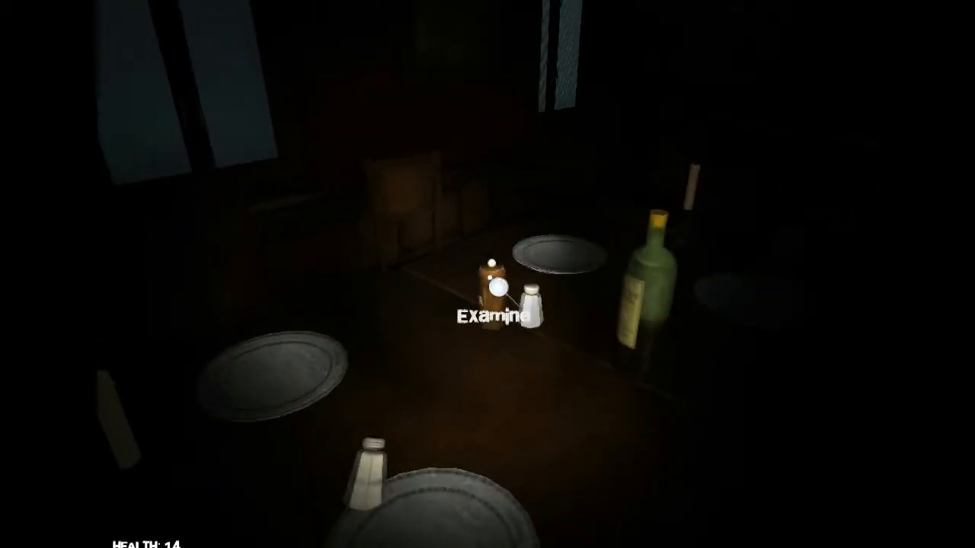
{"action": "left_click", "coordinate": [494, 297]}
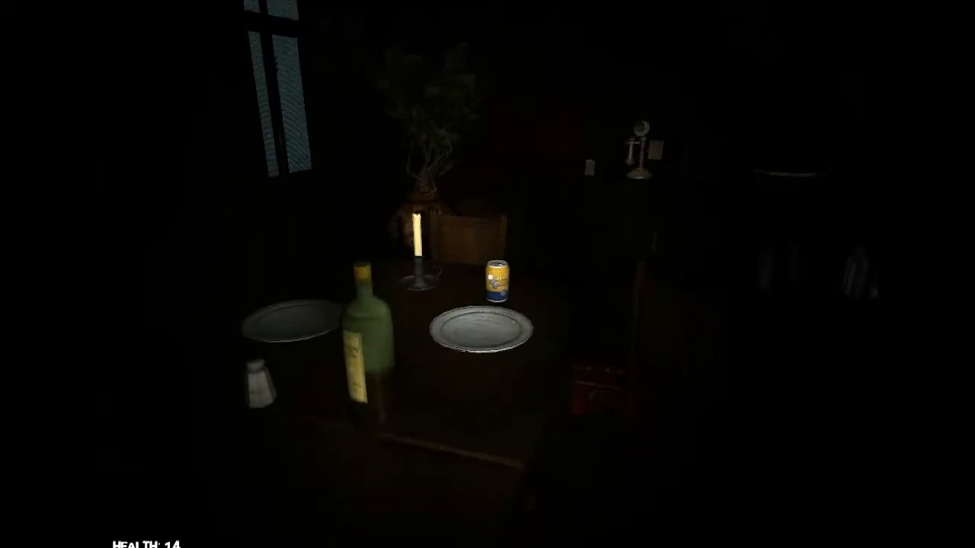
{"action": "mouse_move", "coordinate": [488, 274]}
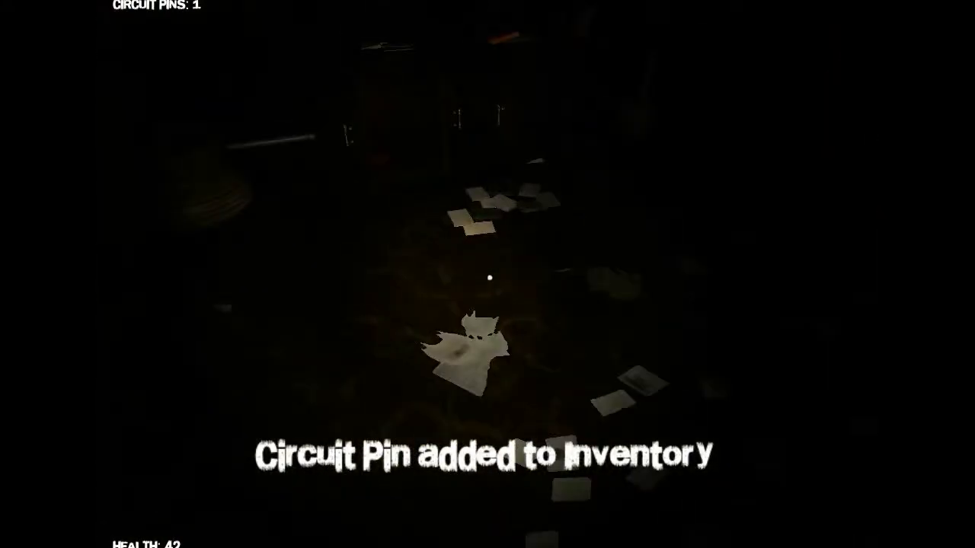
{"action": "mouse_move", "coordinate": [488, 274]}
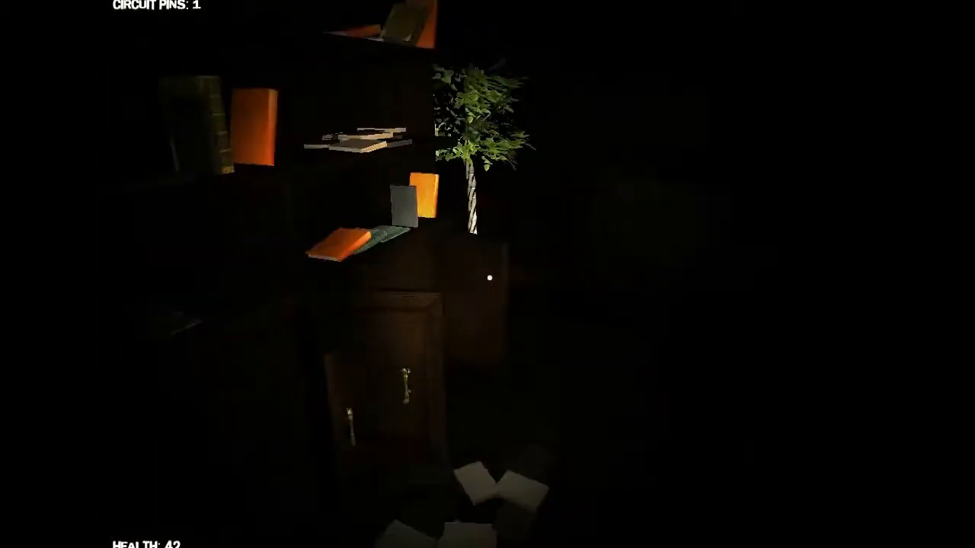
{"action": "mouse_move", "coordinate": [488, 274]}
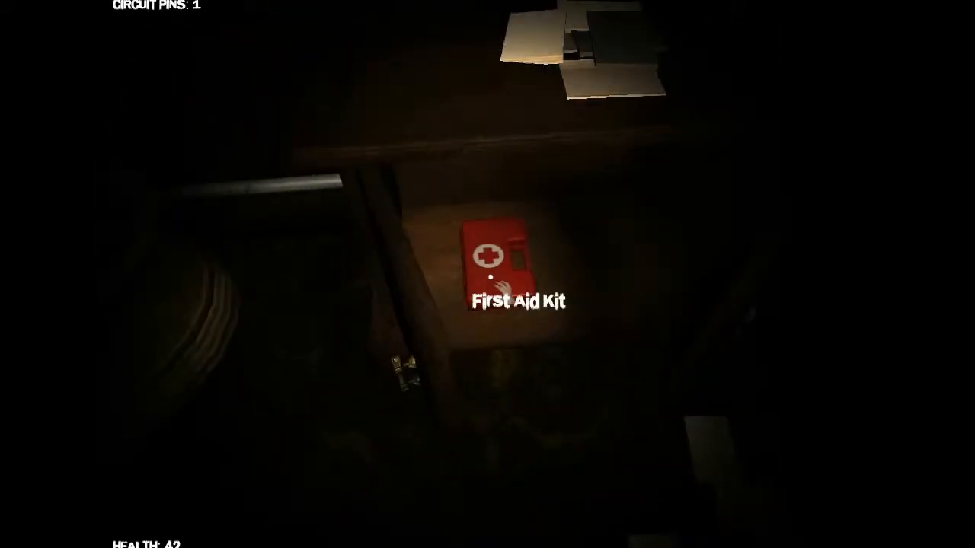
- Pick up the first aid kit from the cabinet, raising health to 70
{"action": "left_click", "coordinate": [500, 259]}
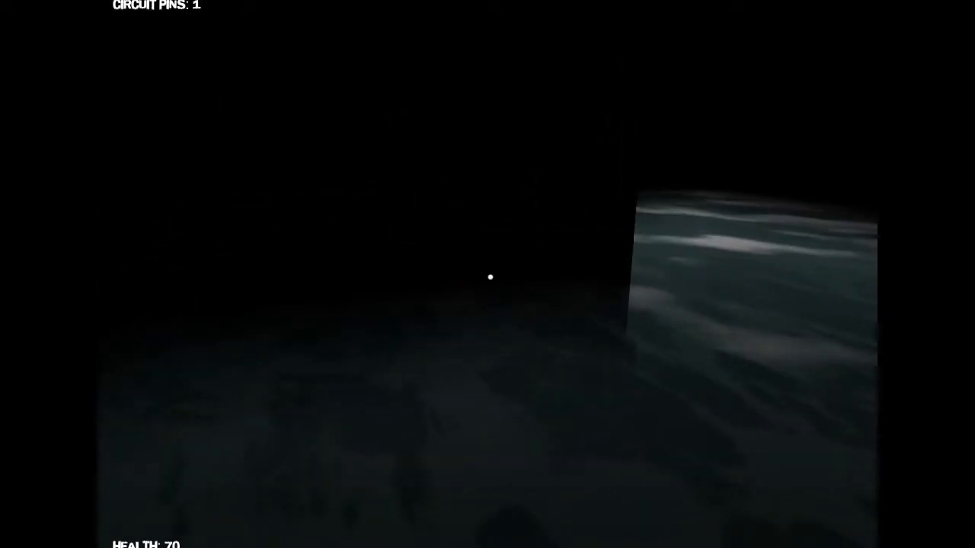
{"action": "mouse_move", "coordinate": [491, 277]}
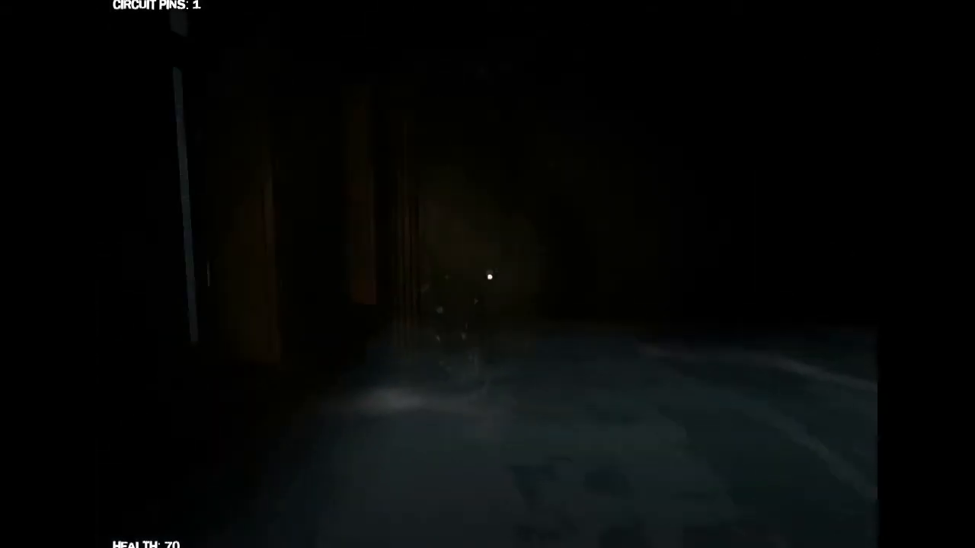
{"action": "mouse_move", "coordinate": [487, 275]}
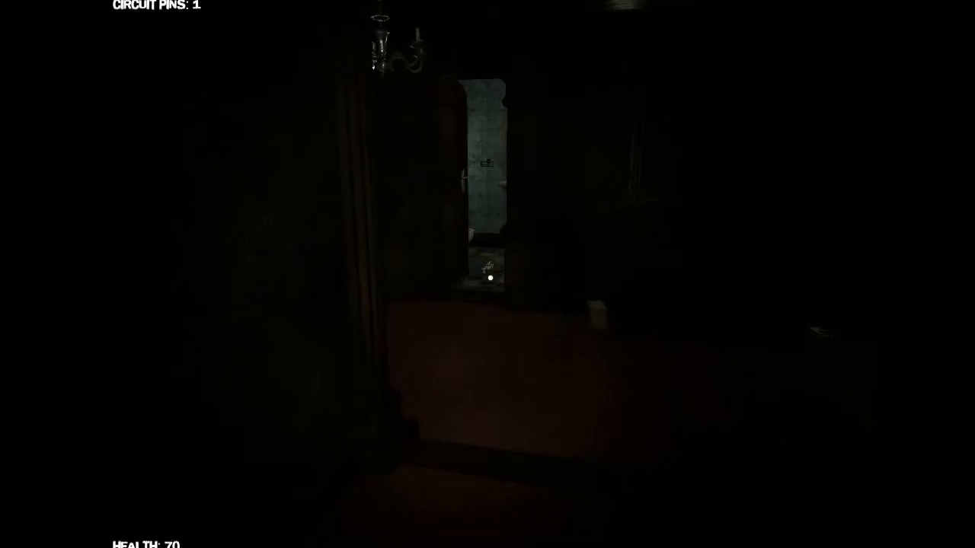
- Pause the game to bring up the menu after exploring the dark corridors
{"action": "key", "text": "Escape"}
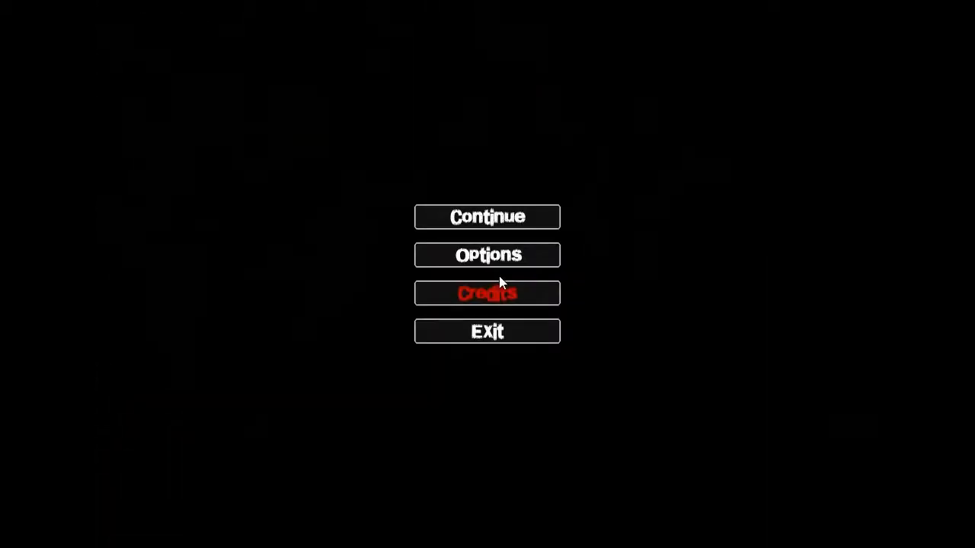
{"action": "mouse_move", "coordinate": [554, 338]}
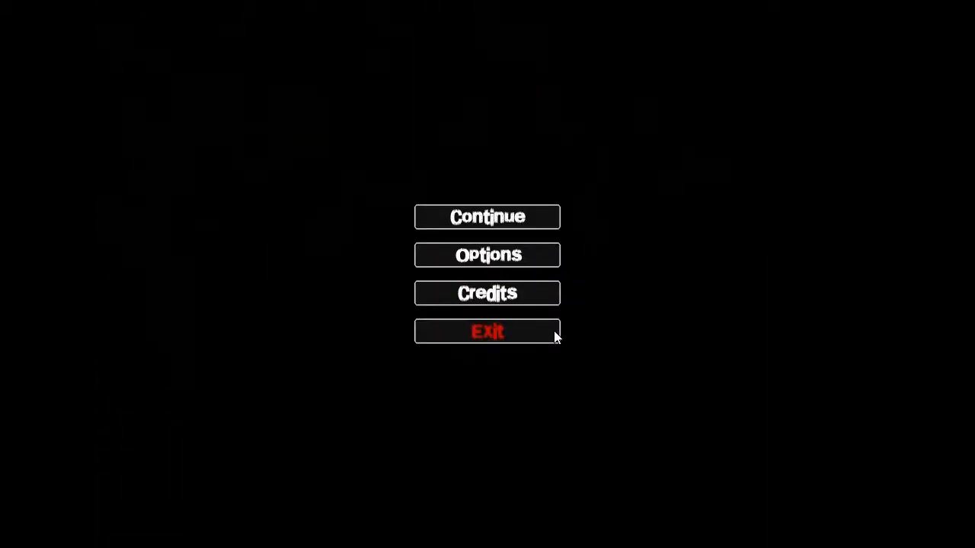